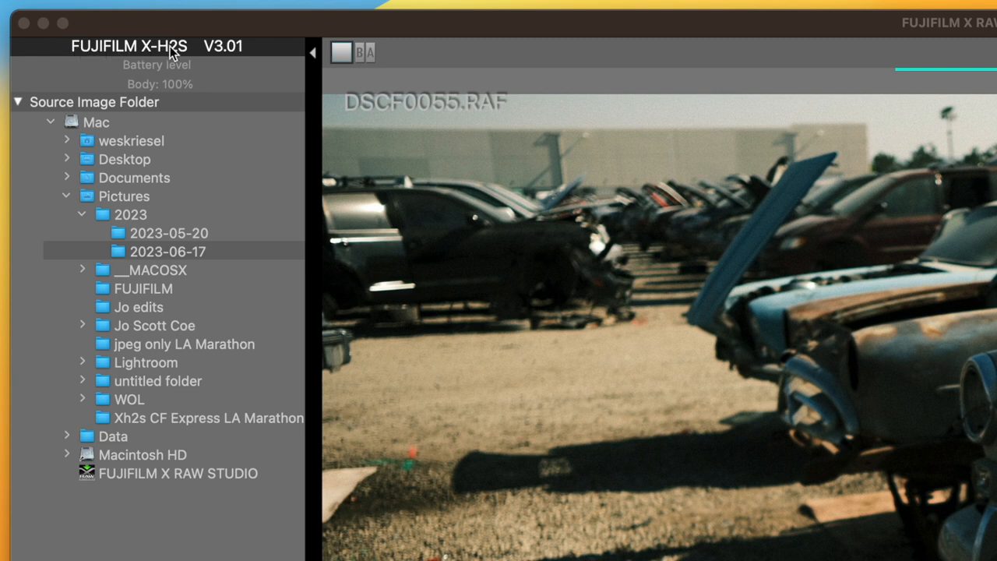
{"action": "mouse_move", "coordinate": [238, 51]}
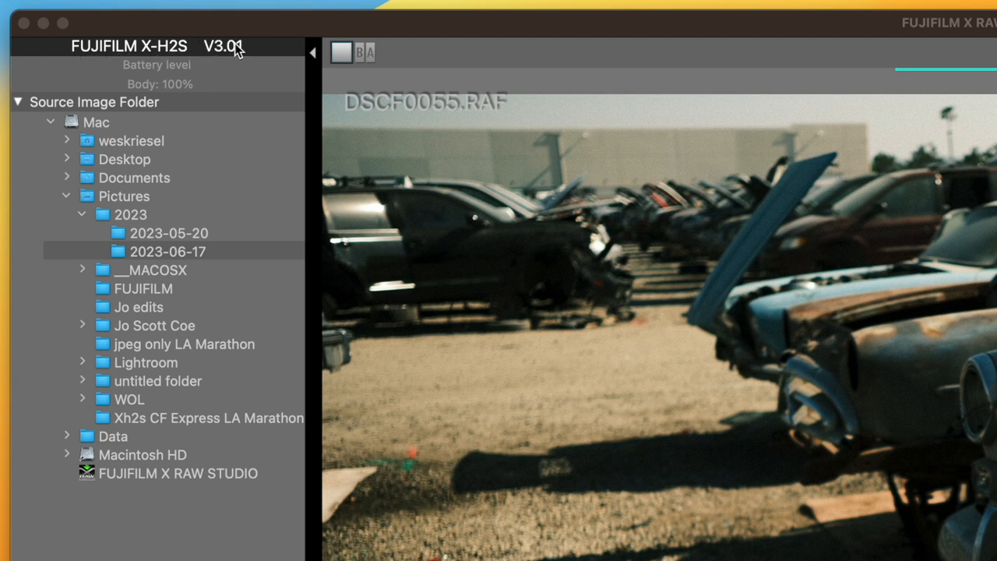
{"action": "mouse_move", "coordinate": [224, 49]}
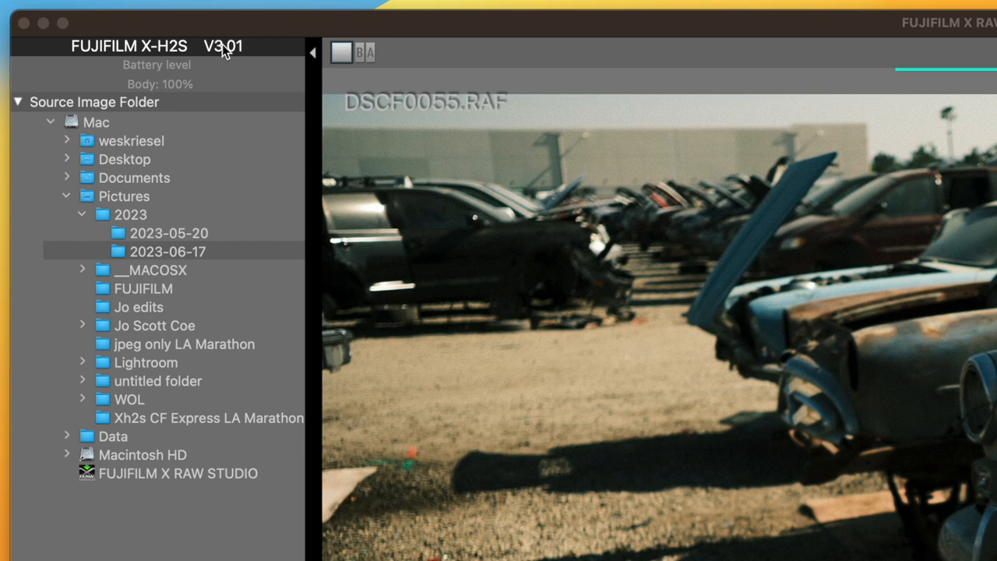
{"action": "mouse_move", "coordinate": [217, 56]}
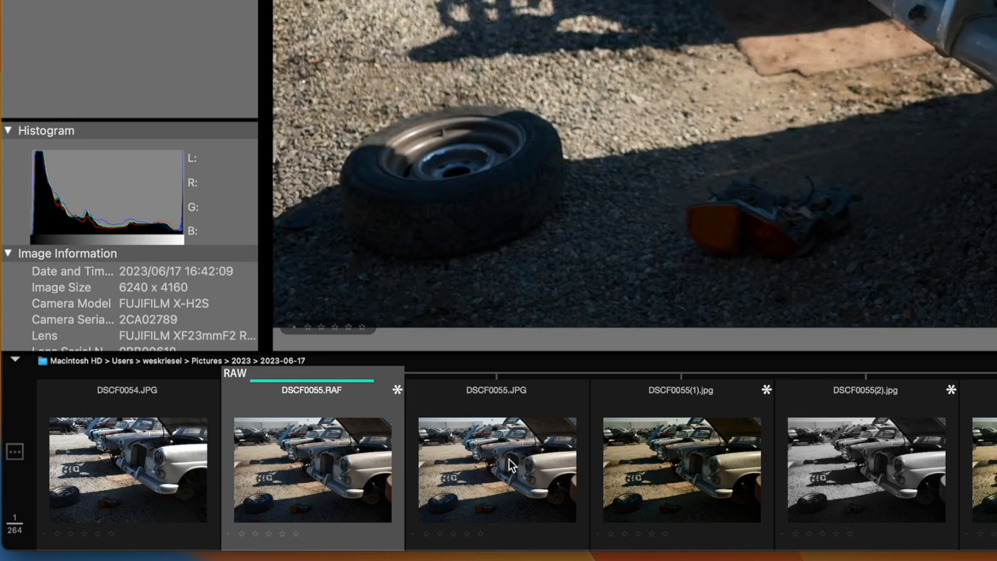
- Preview the DSCF0055(1).jpg conversion, then bring up DSCF0055.RAF's file actions menu
{"action": "left_click", "coordinate": [680, 469]}
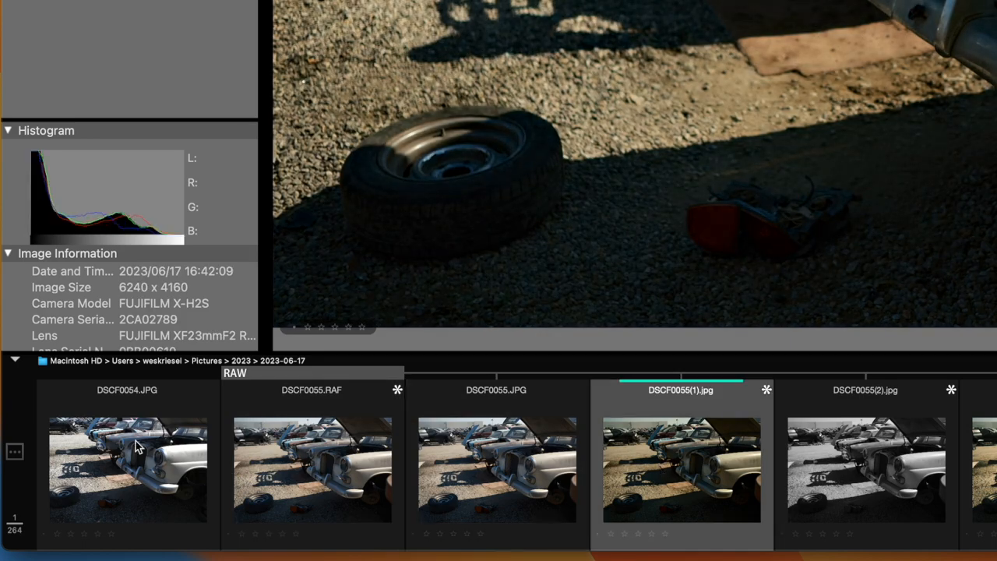
{"action": "right_click", "coordinate": [312, 467]}
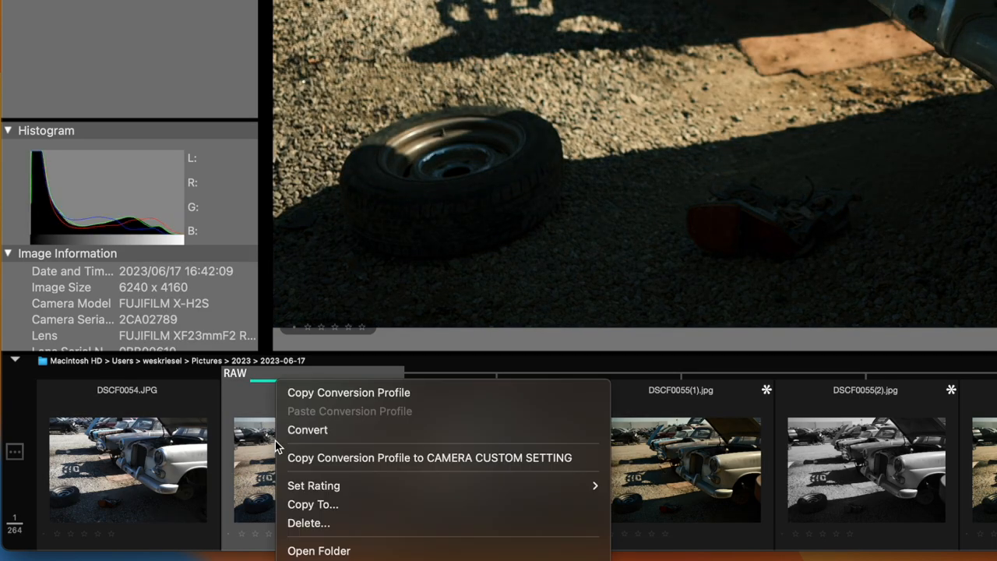
{"action": "mouse_move", "coordinate": [319, 551]}
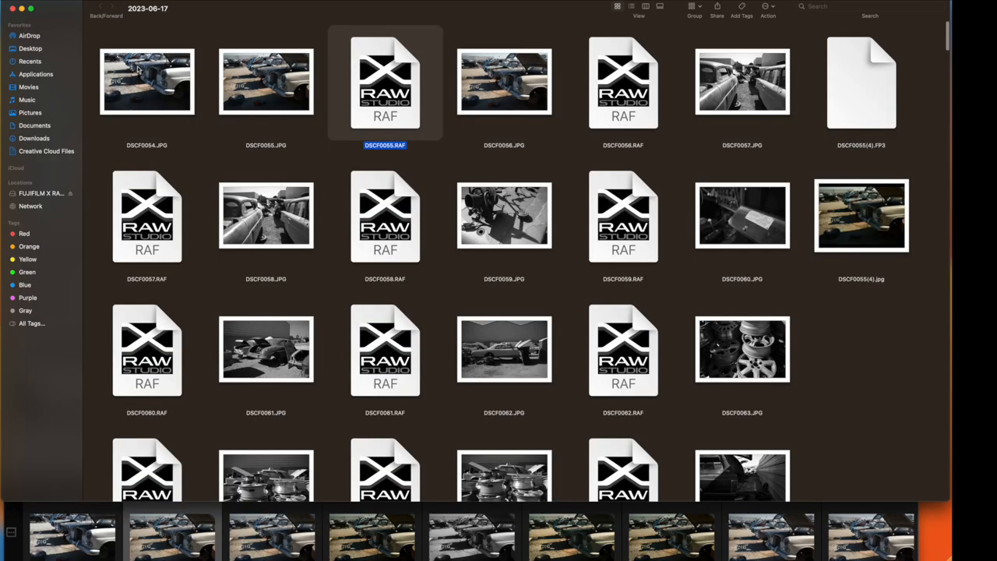
- Reopen DSCF0055.RAF from the 2023-06-17 Finder folder in X RAW Studio
{"action": "left_click", "coordinate": [148, 8]}
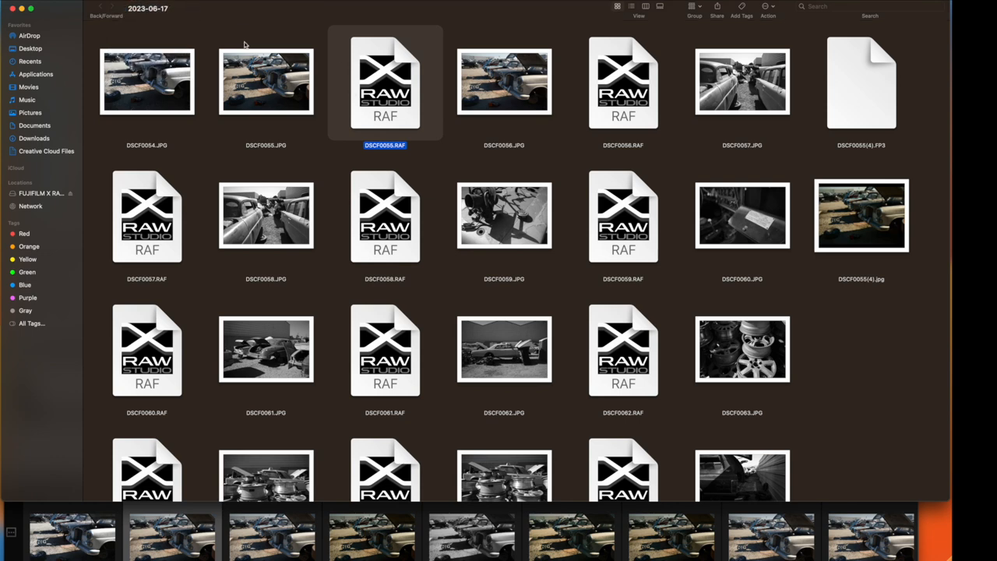
{"action": "double_click", "coordinate": [385, 82]}
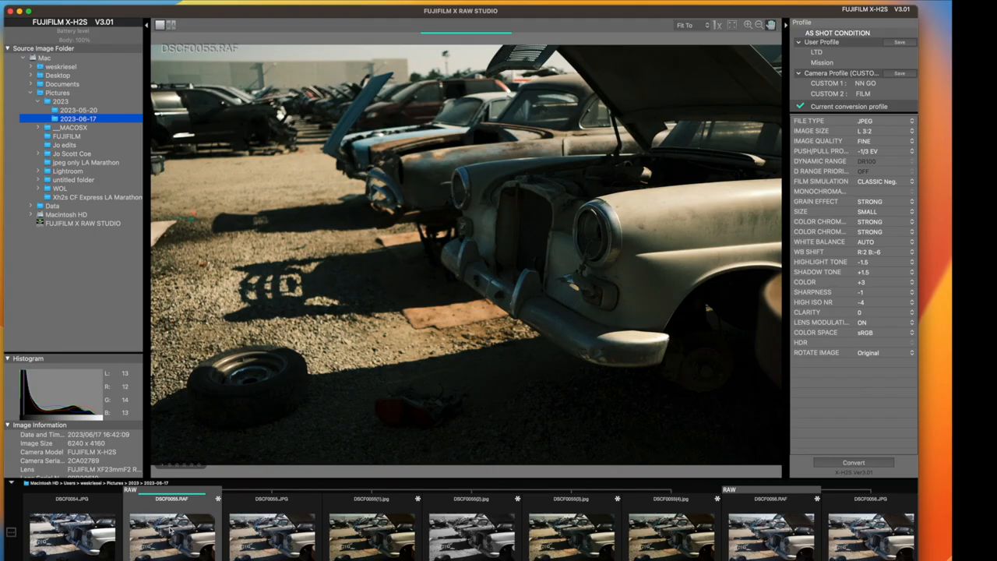
{"action": "mouse_move", "coordinate": [169, 545]}
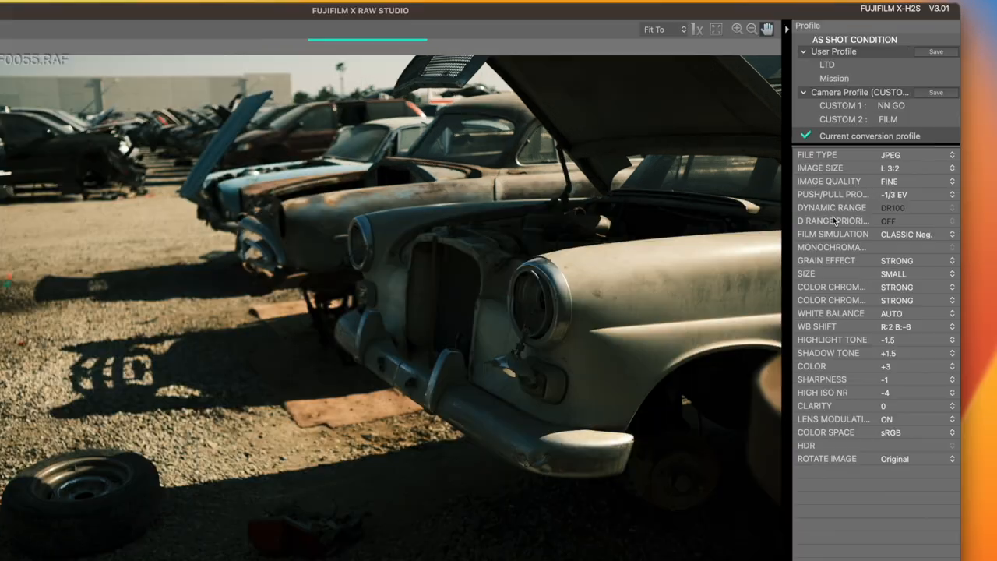
- Preview the LTD, Mission, Southwest and Sweet Heat user profiles on the photo
{"action": "left_click", "coordinate": [827, 64]}
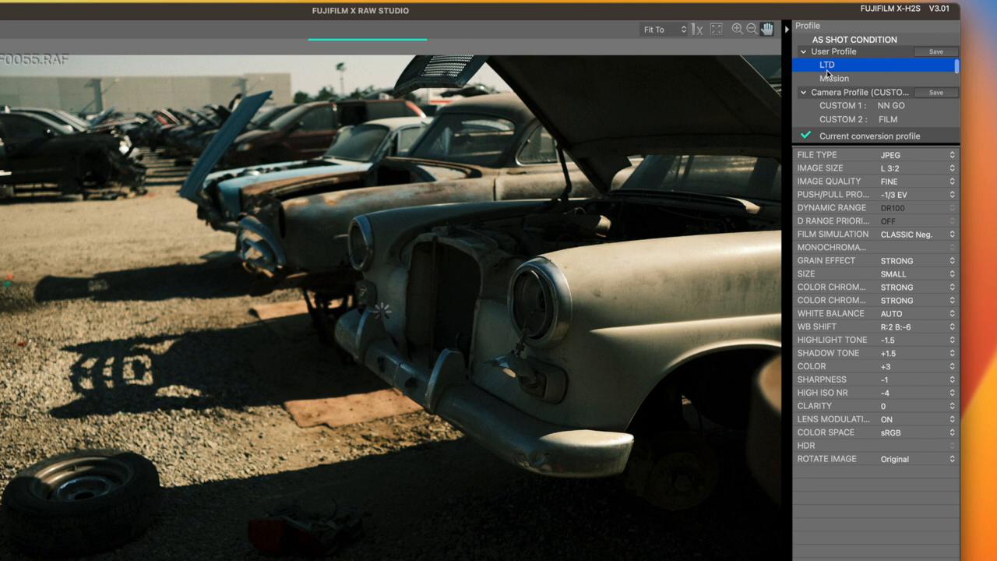
{"action": "left_click", "coordinate": [828, 65]}
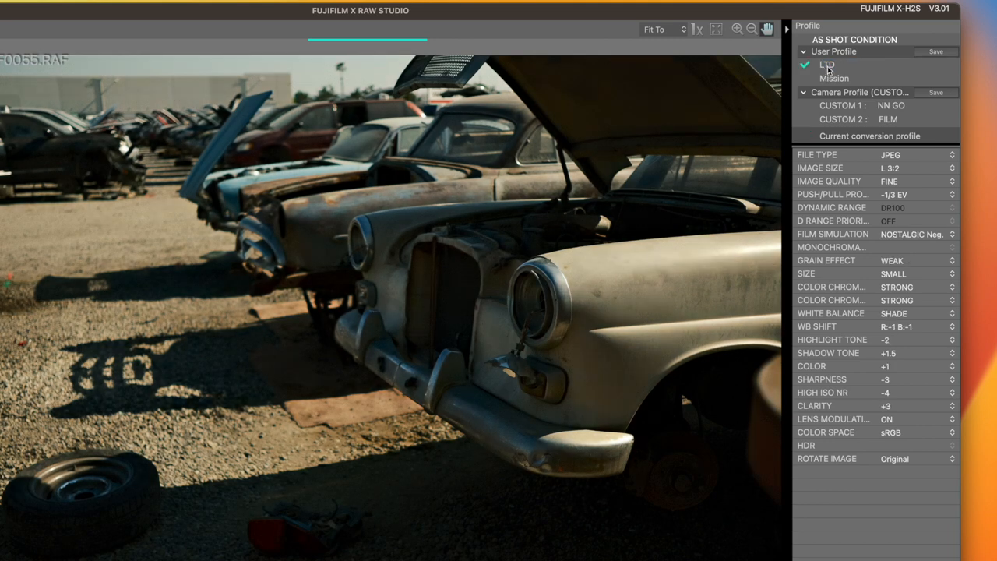
{"action": "left_click", "coordinate": [834, 78]}
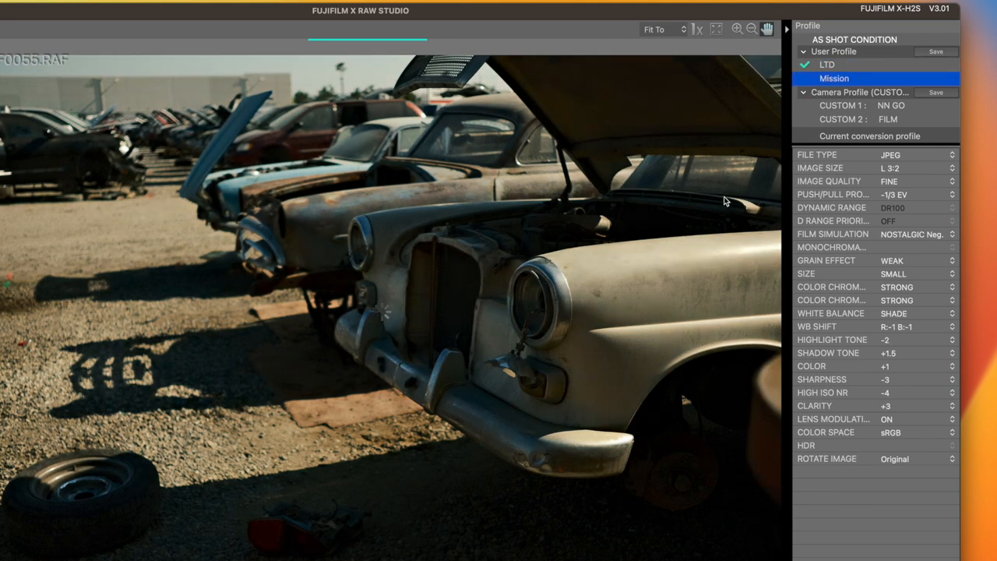
{"action": "left_click", "coordinate": [843, 81]}
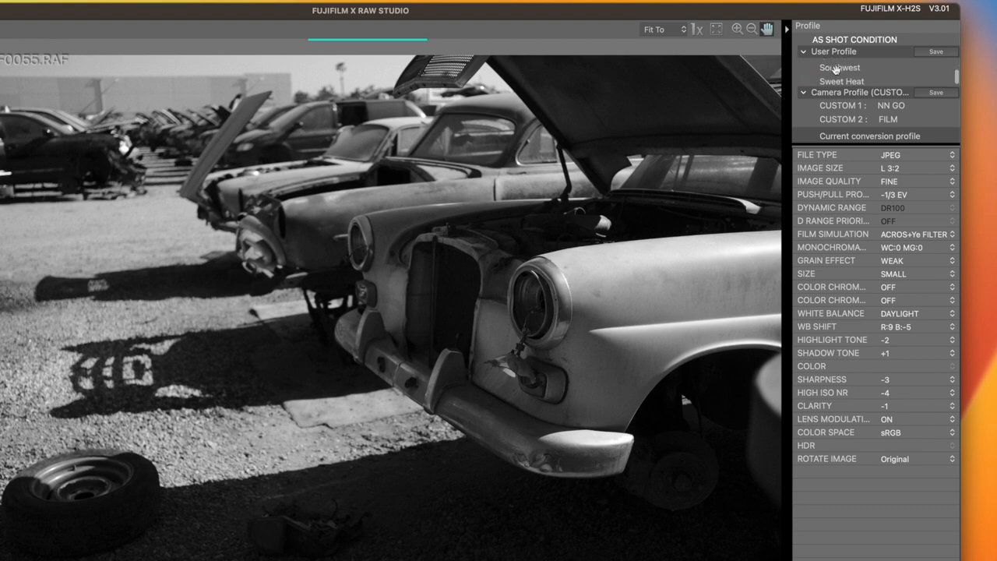
{"action": "left_click", "coordinate": [840, 66]}
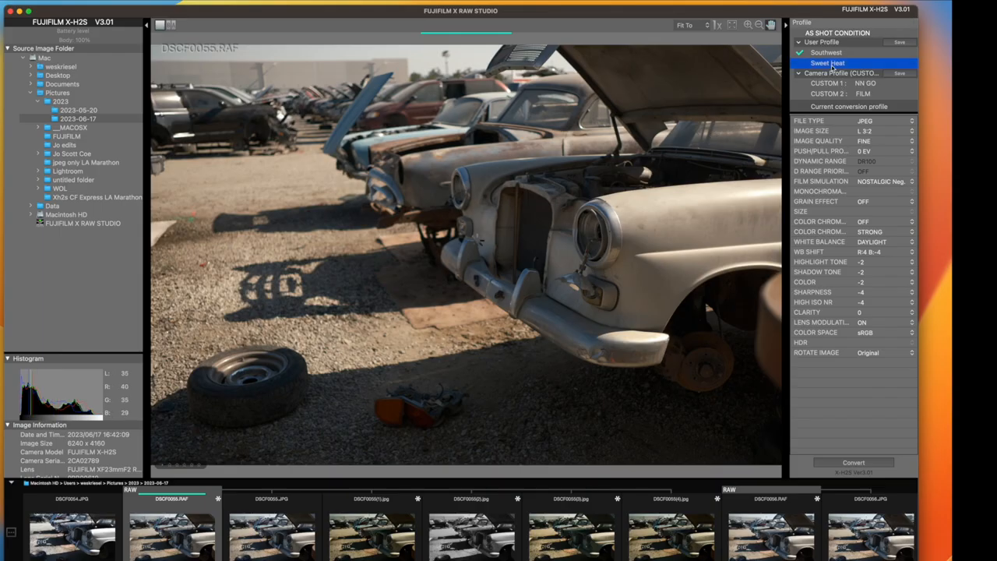
{"action": "left_click", "coordinate": [828, 62]}
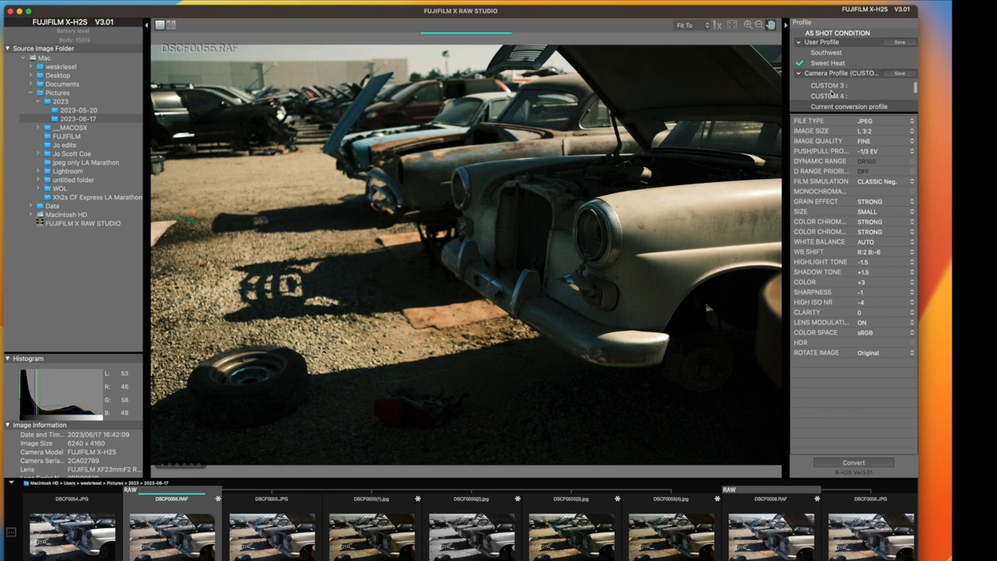
- Load the neutral CUSTOM 3 camera profile and list the film simulations
{"action": "left_click", "coordinate": [828, 85]}
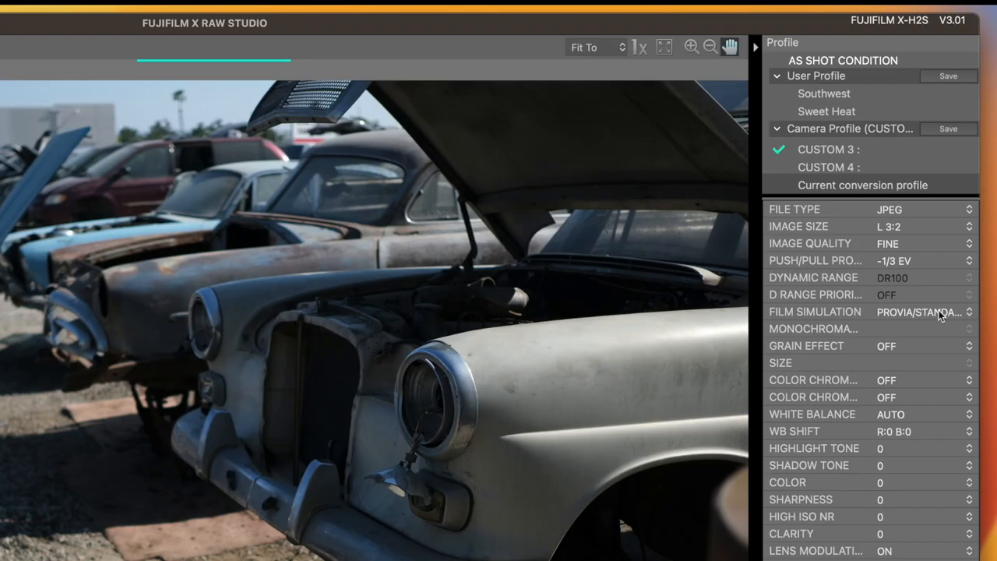
{"action": "mouse_move", "coordinate": [884, 430]}
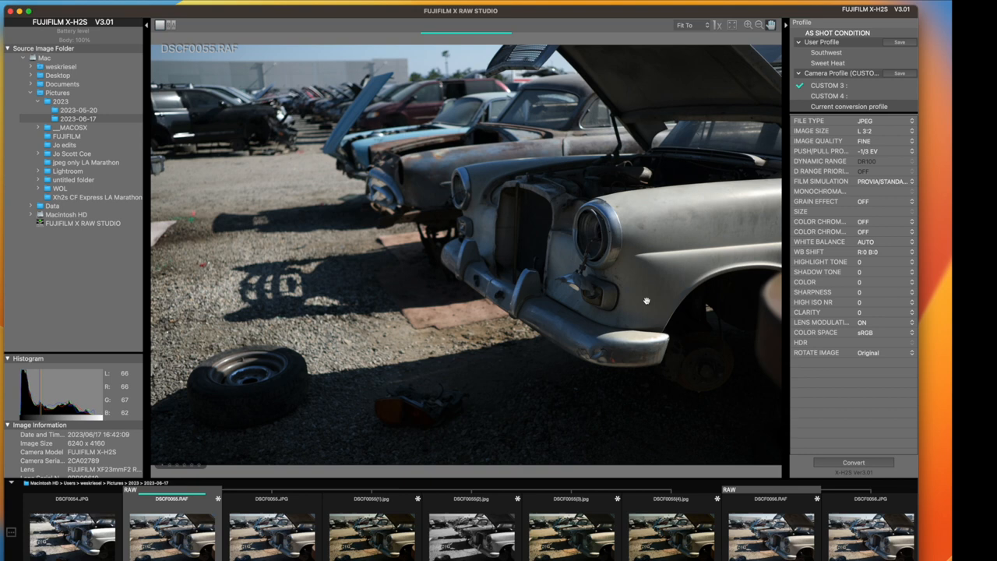
{"action": "mouse_move", "coordinate": [580, 216]}
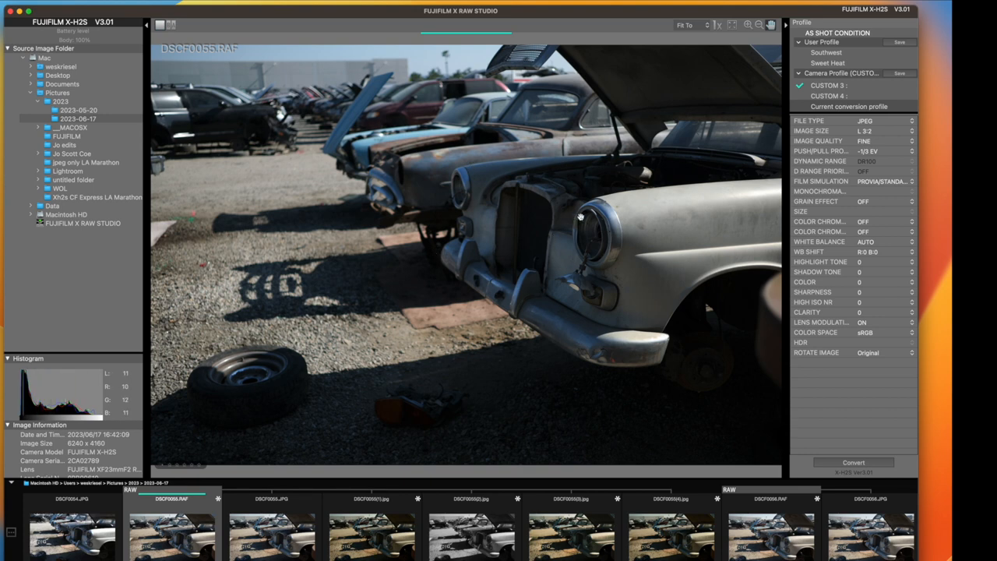
{"action": "left_click", "coordinate": [884, 180]}
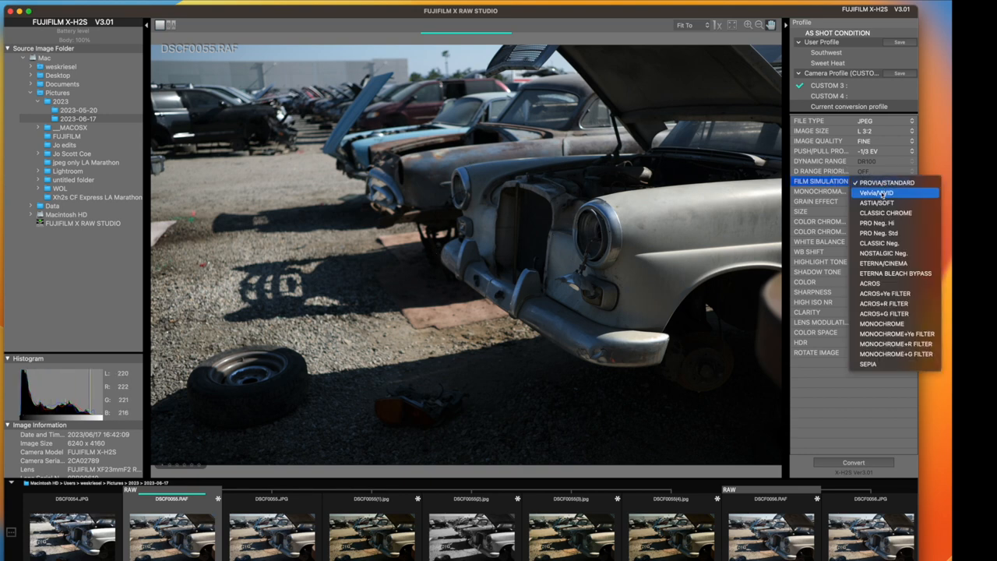
- Try Velvia/VIVID and other film simulations, settling on CLASSIC Neg
{"action": "left_click", "coordinate": [875, 192]}
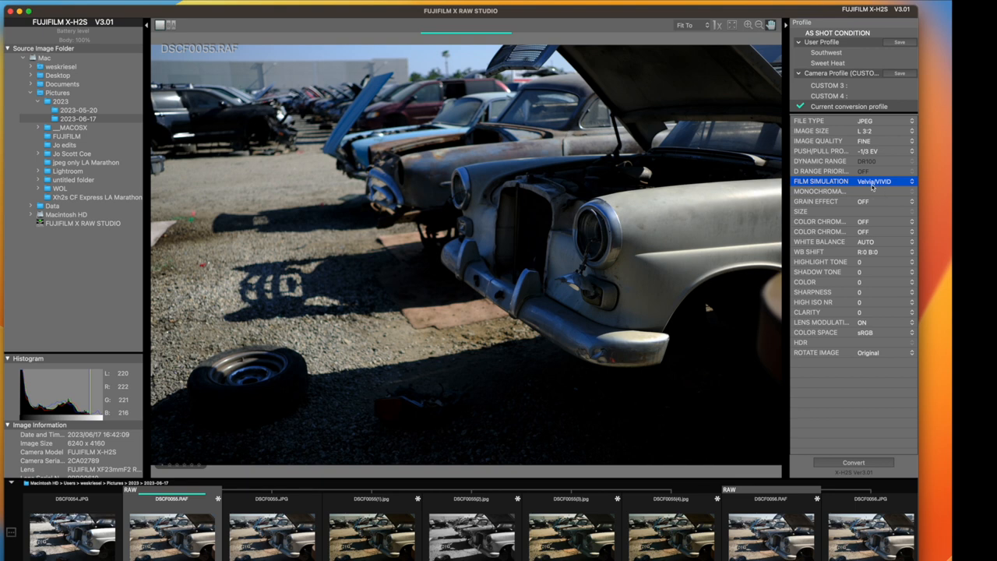
{"action": "left_click", "coordinate": [884, 181]}
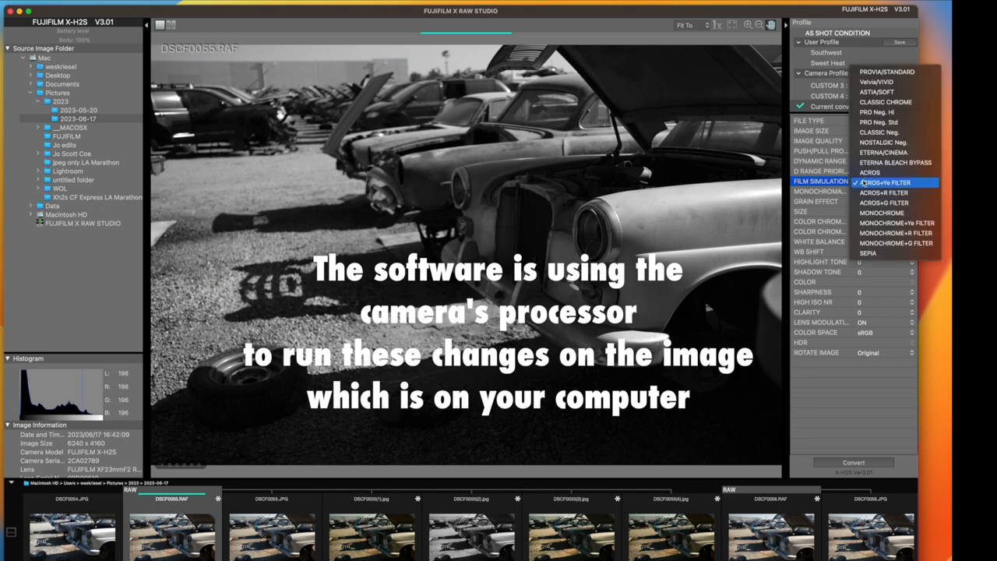
{"action": "mouse_move", "coordinate": [884, 142]}
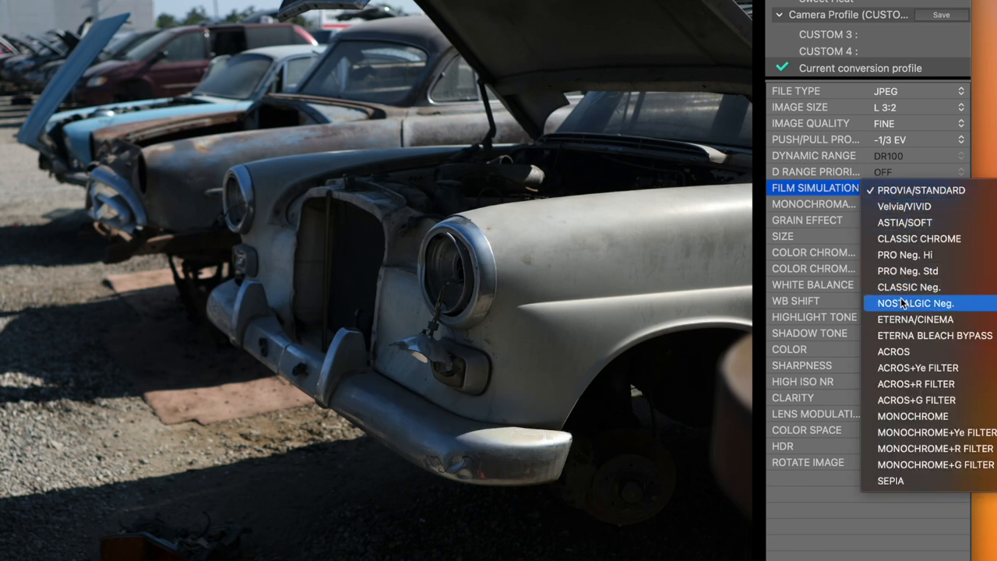
{"action": "left_click", "coordinate": [910, 287]}
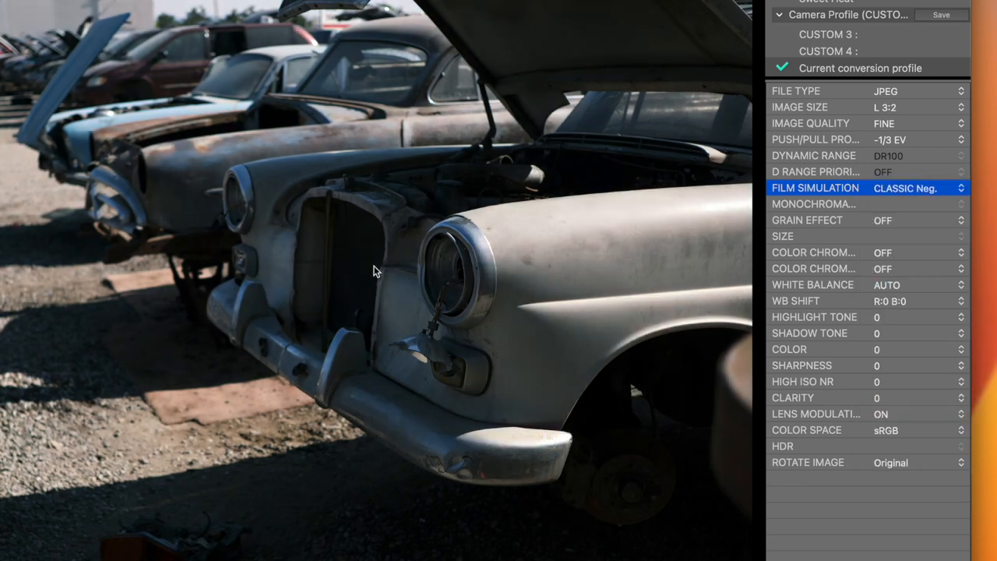
{"action": "mouse_move", "coordinate": [755, 193]}
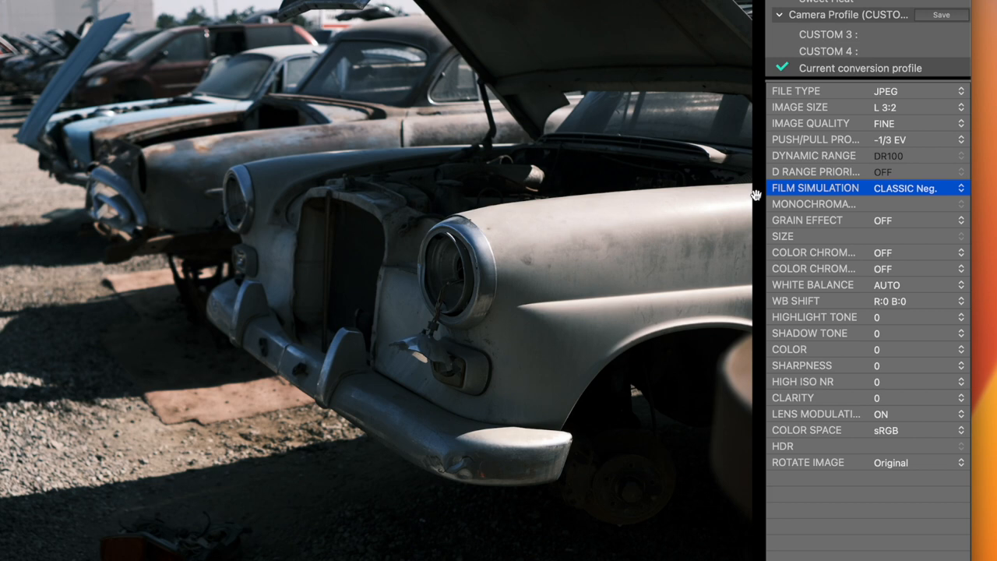
{"action": "left_click", "coordinate": [919, 188]}
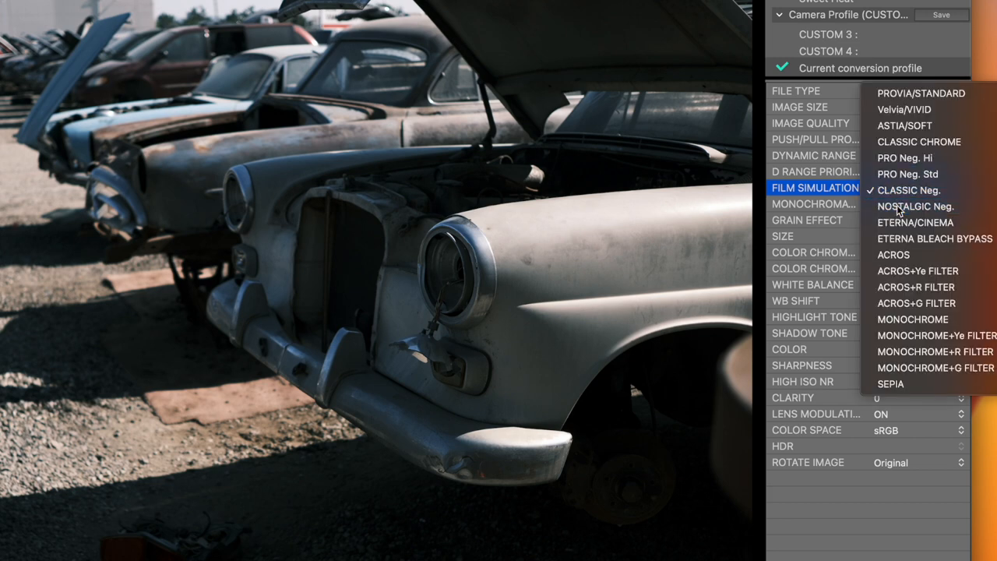
- Switch to NOSTALGIC Neg. with small grain and a strong colour chrome effect
{"action": "left_click", "coordinate": [915, 206]}
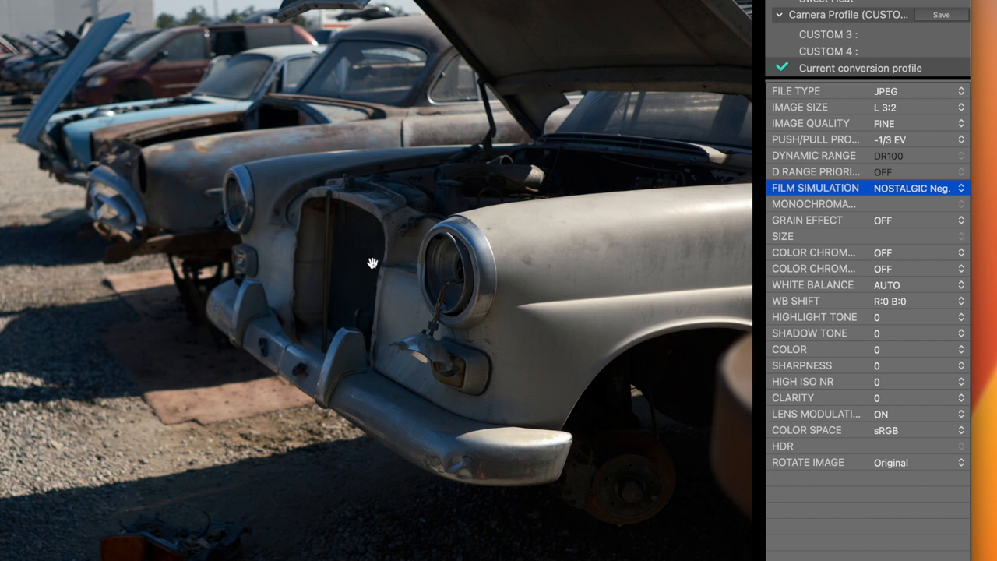
{"action": "mouse_move", "coordinate": [535, 268]}
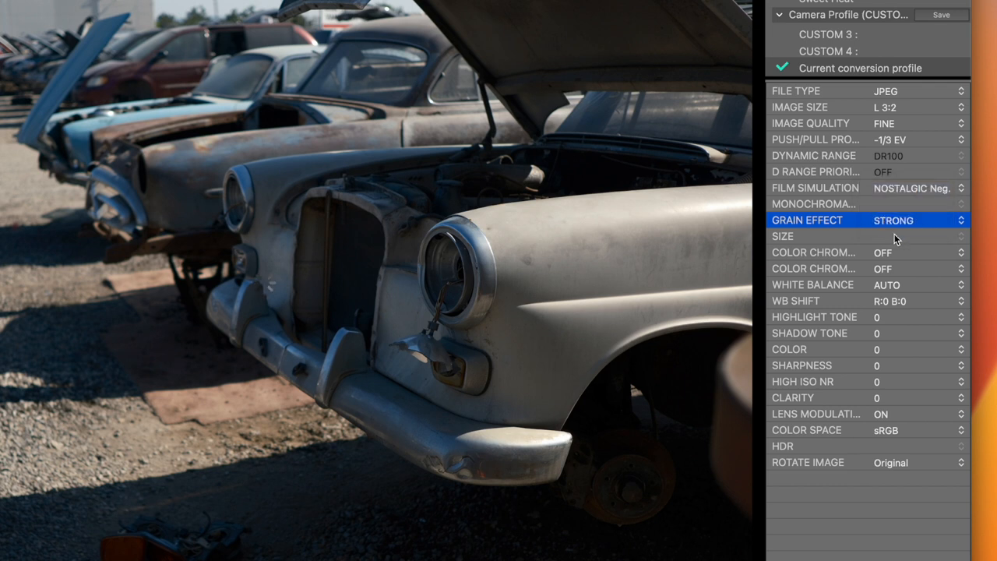
{"action": "left_click", "coordinate": [867, 236]}
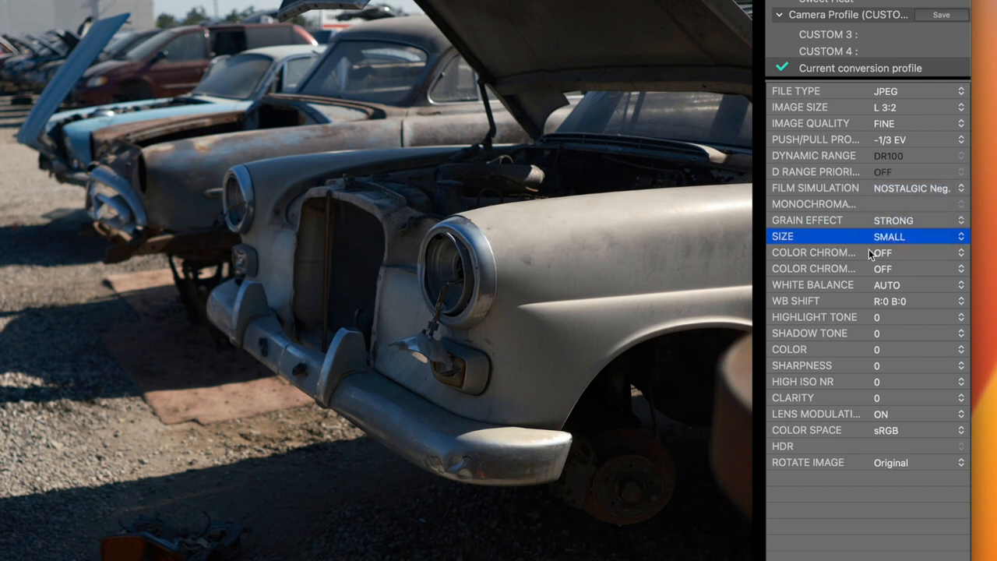
{"action": "left_click", "coordinate": [867, 252]}
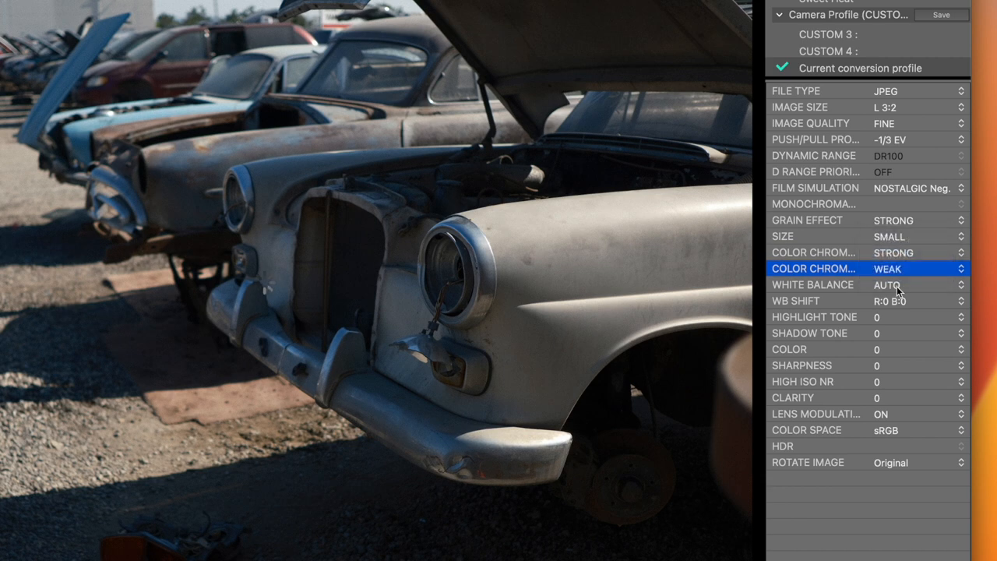
- Set white balance to Shade, shifted toward red and away from blue (R:2 B:-2)
{"action": "left_click", "coordinate": [887, 284]}
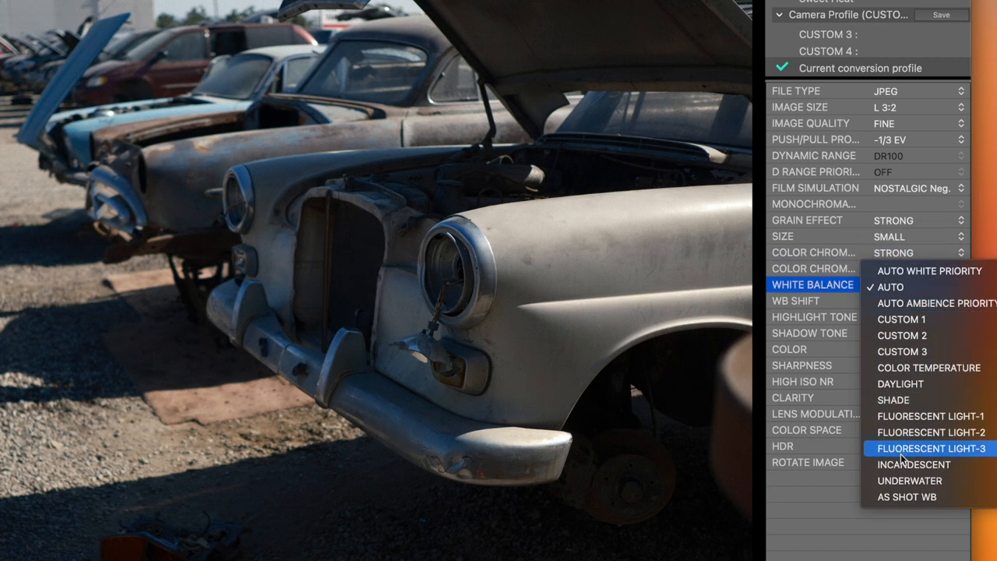
{"action": "mouse_move", "coordinate": [900, 383]}
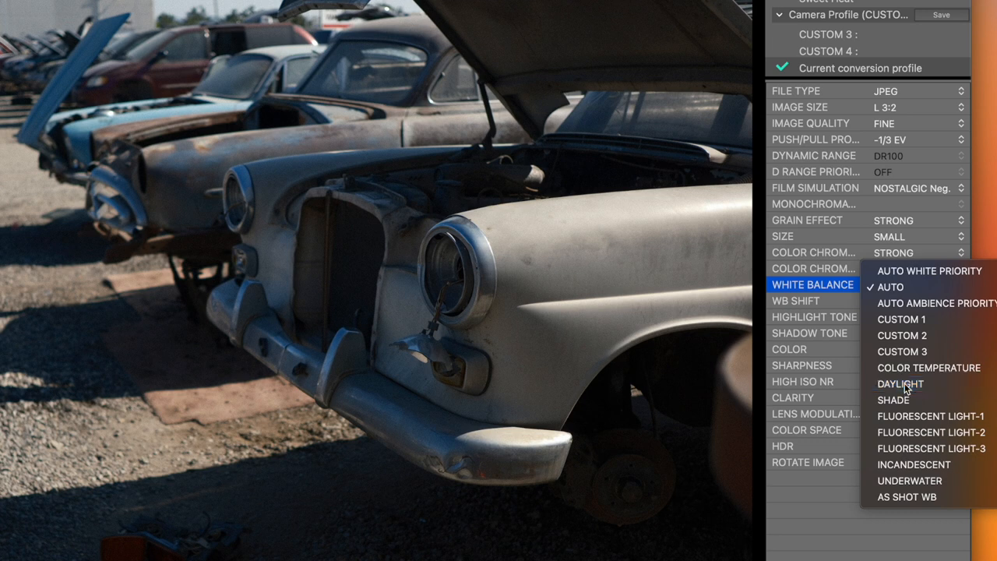
{"action": "left_click", "coordinate": [900, 384]}
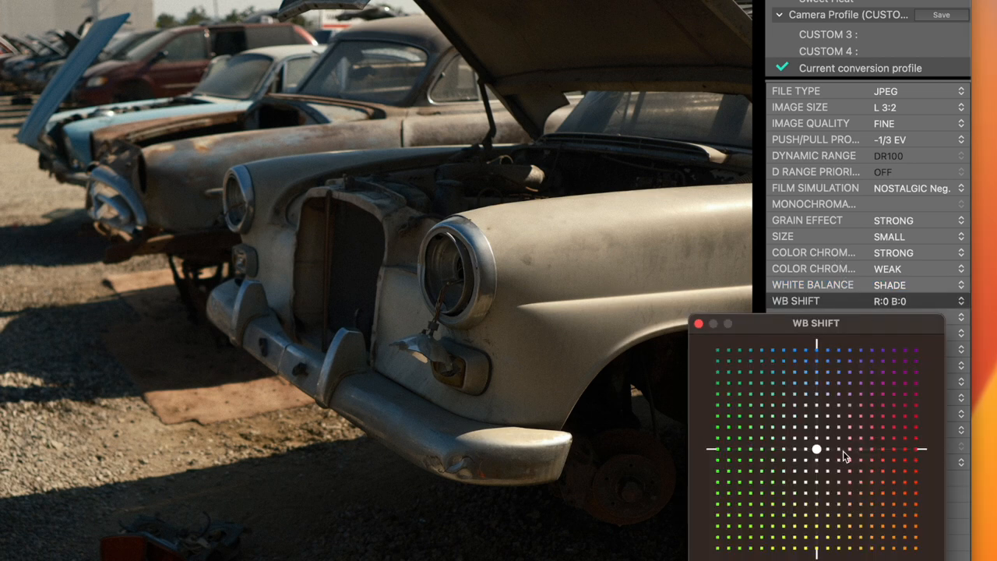
{"action": "left_click_drag", "start_coordinate": [816, 450], "coordinate": [840, 474]}
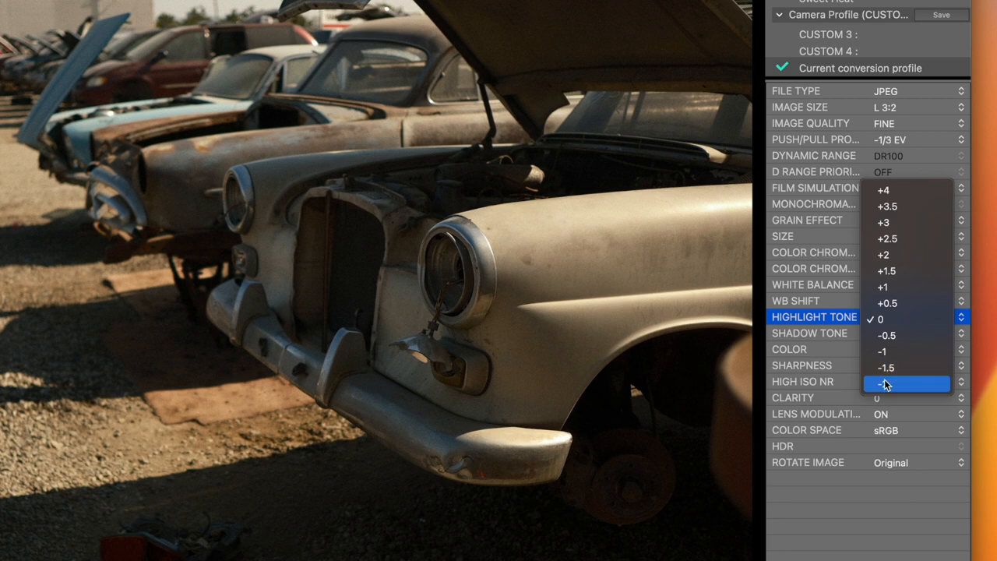
- Set highlight tone -2, colour +2 and clarity -3 in the tone settings
{"action": "left_click", "coordinate": [884, 383]}
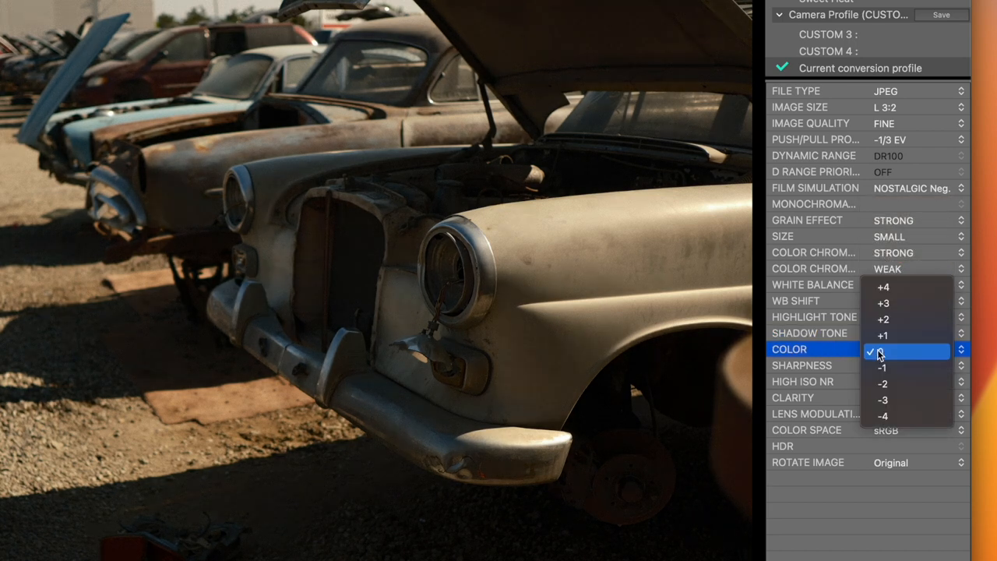
{"action": "left_click", "coordinate": [883, 319]}
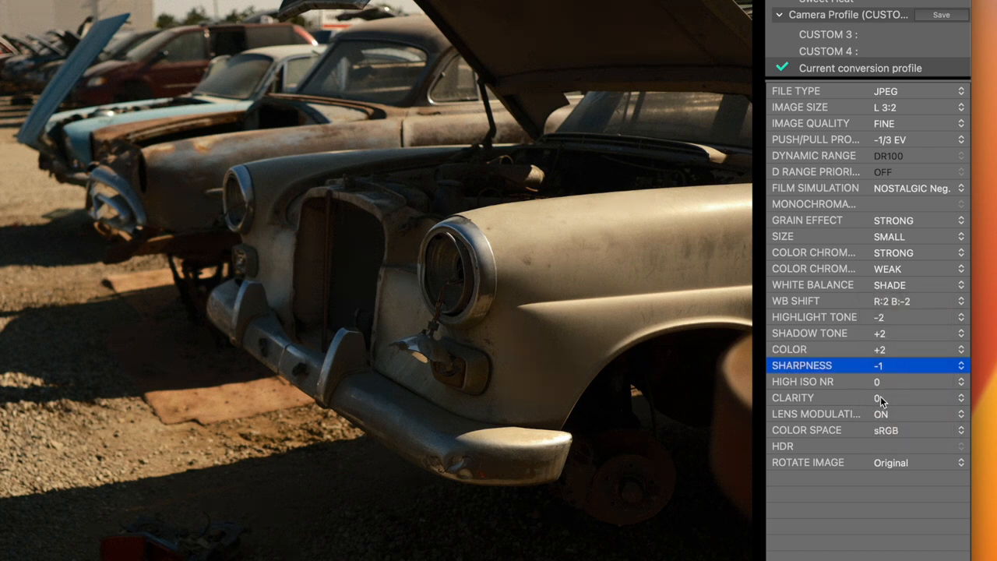
{"action": "left_click", "coordinate": [881, 381]}
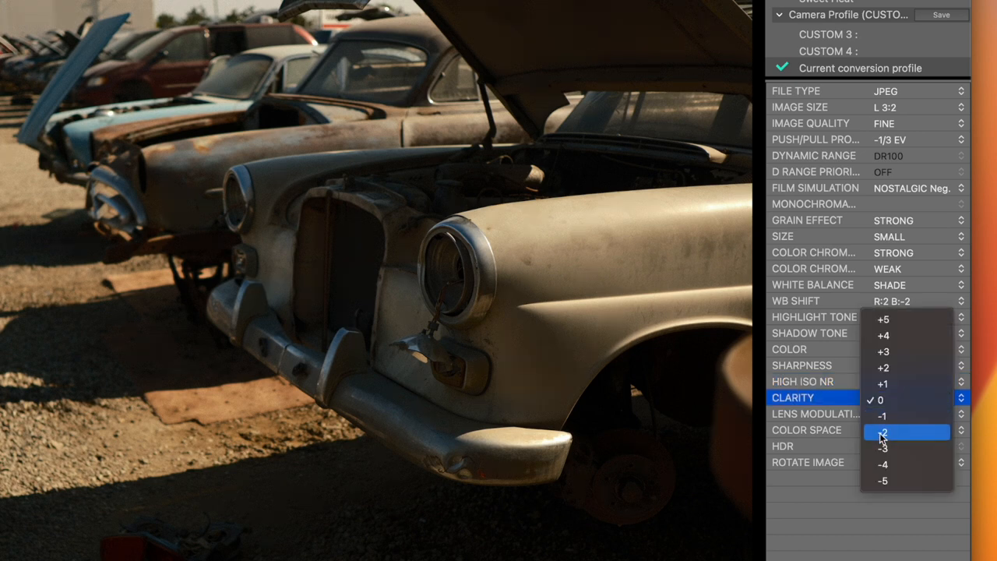
{"action": "left_click", "coordinate": [883, 448]}
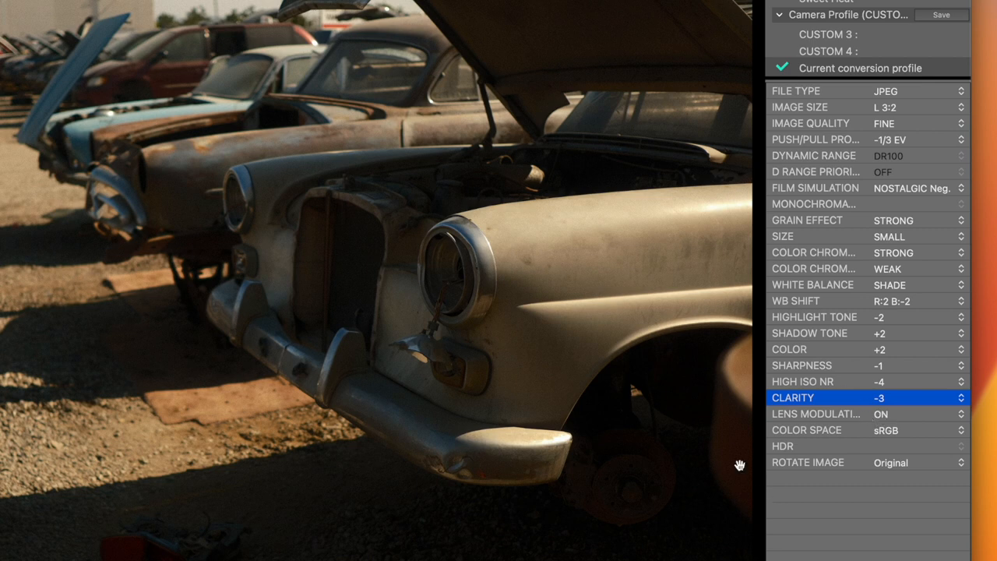
{"action": "mouse_move", "coordinate": [219, 305]}
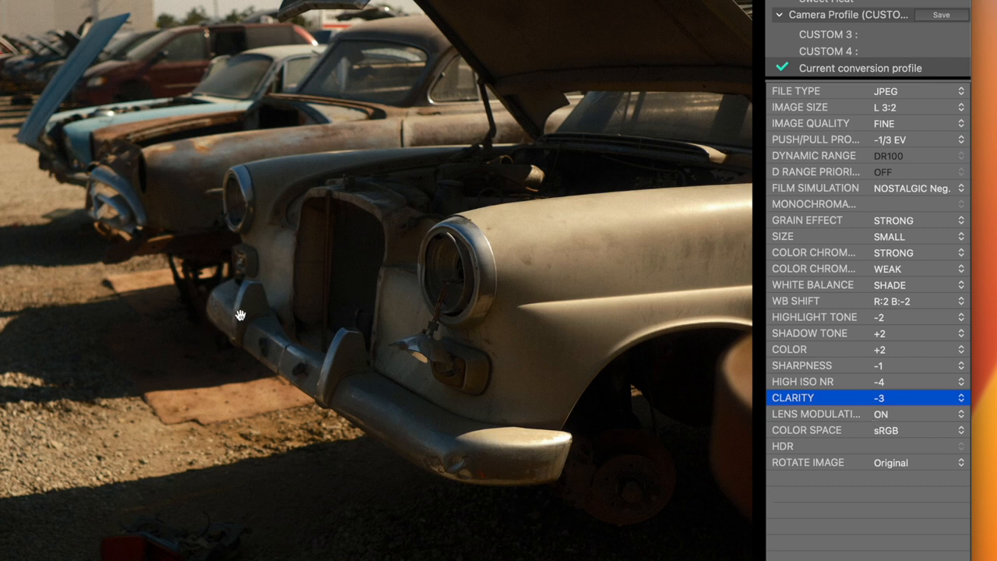
{"action": "mouse_move", "coordinate": [827, 48]}
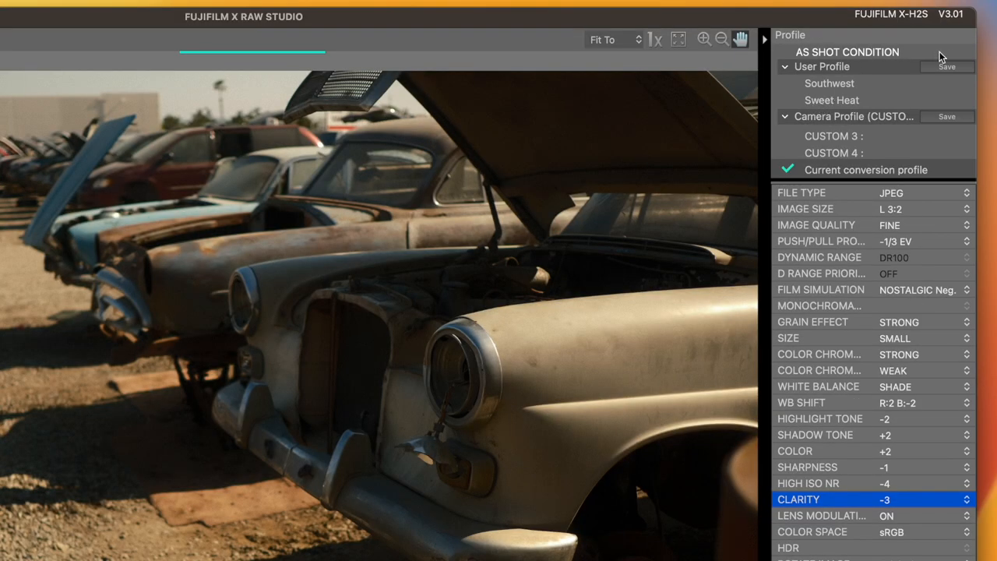
- Name the new user profile 'SWEET HEAT FROM MEMORY' and confirm the save
{"action": "left_click", "coordinate": [946, 67]}
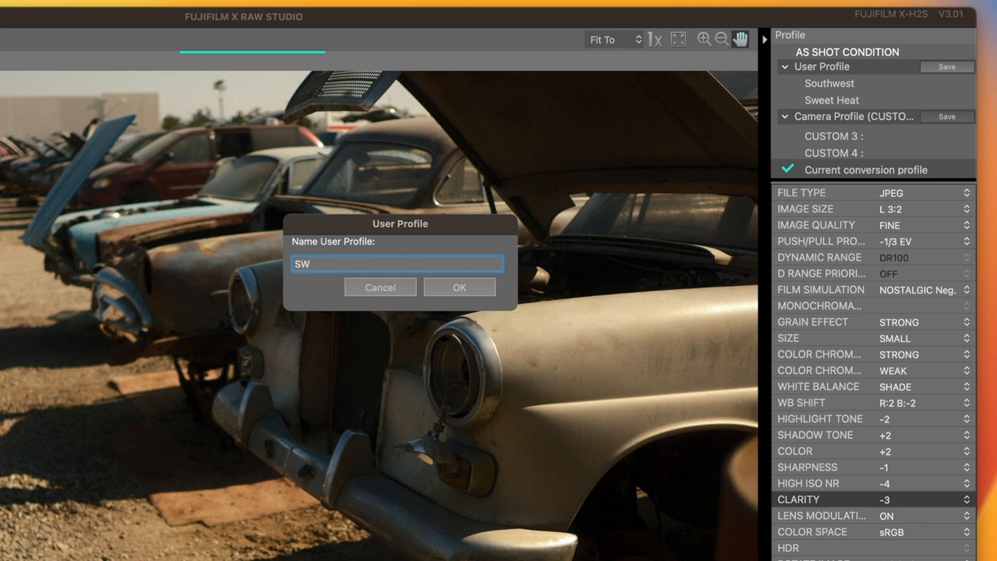
{"action": "type", "text": "SWEET HEAT FROM"}
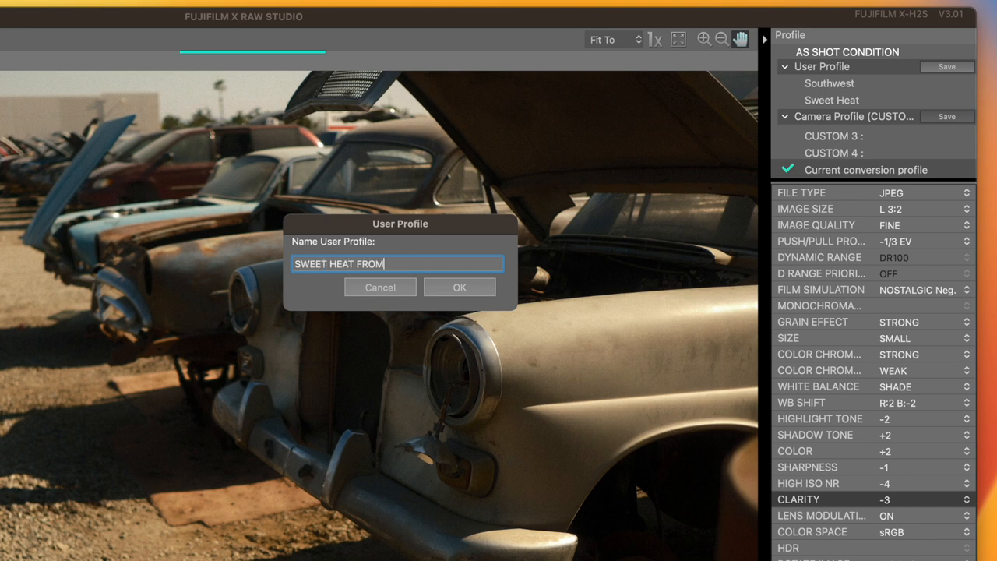
{"action": "type", "text": "MEMORY"}
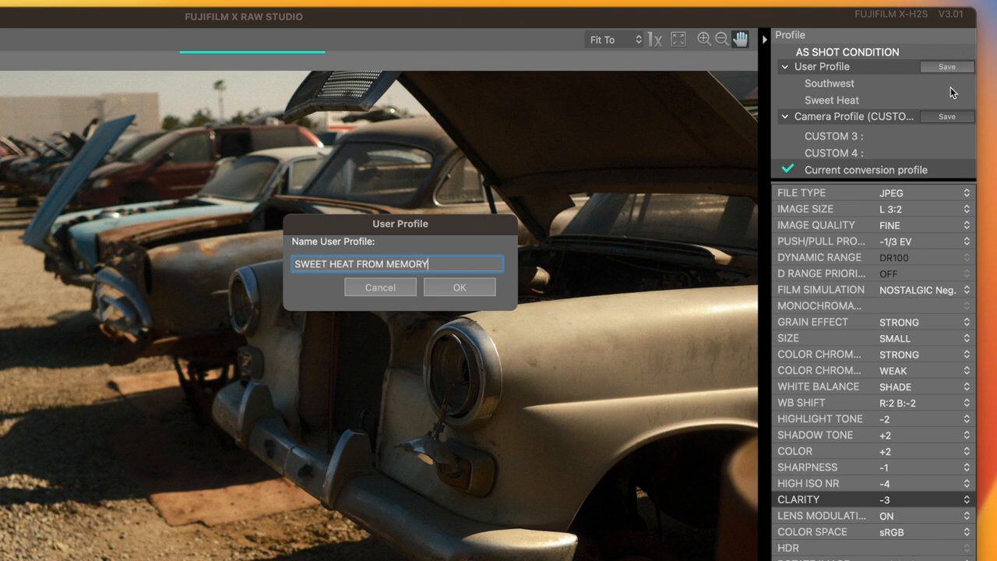
{"action": "left_click", "coordinate": [459, 287]}
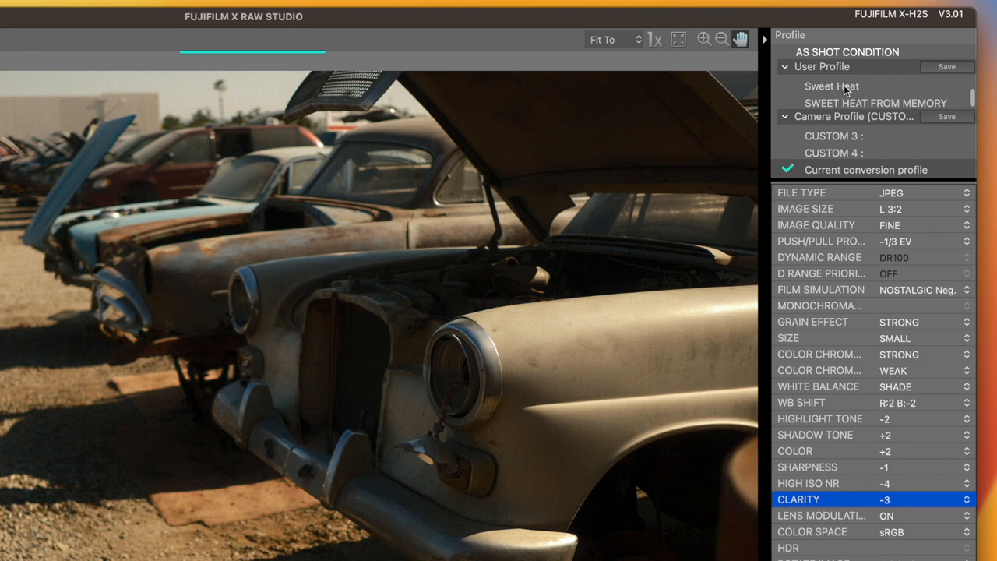
- Toggle between Sweet Heat and SWEET HEAT FROM MEMORY, ending on SWEET HEAT FROM MEMORY
{"action": "left_click", "coordinate": [831, 85]}
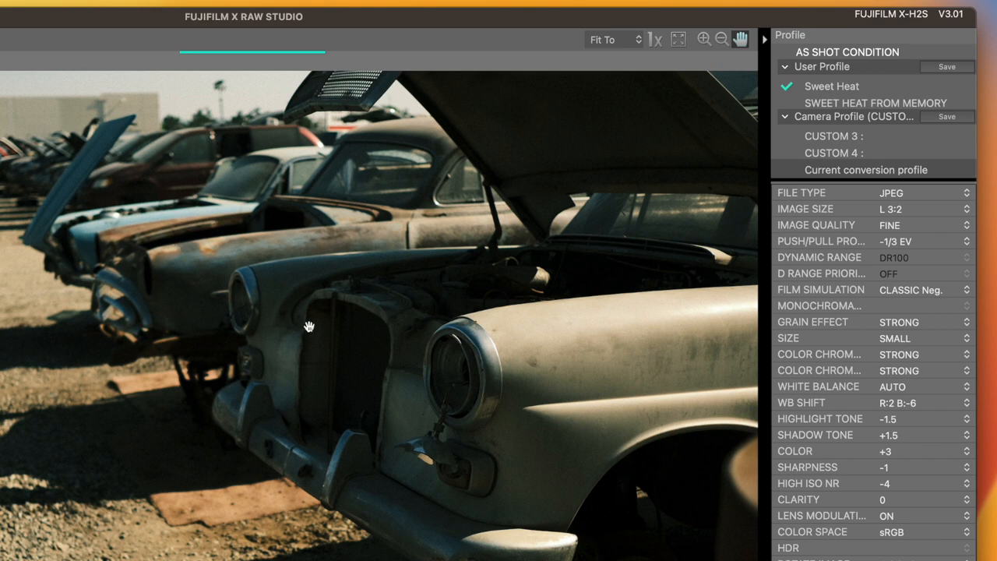
{"action": "mouse_move", "coordinate": [860, 109]}
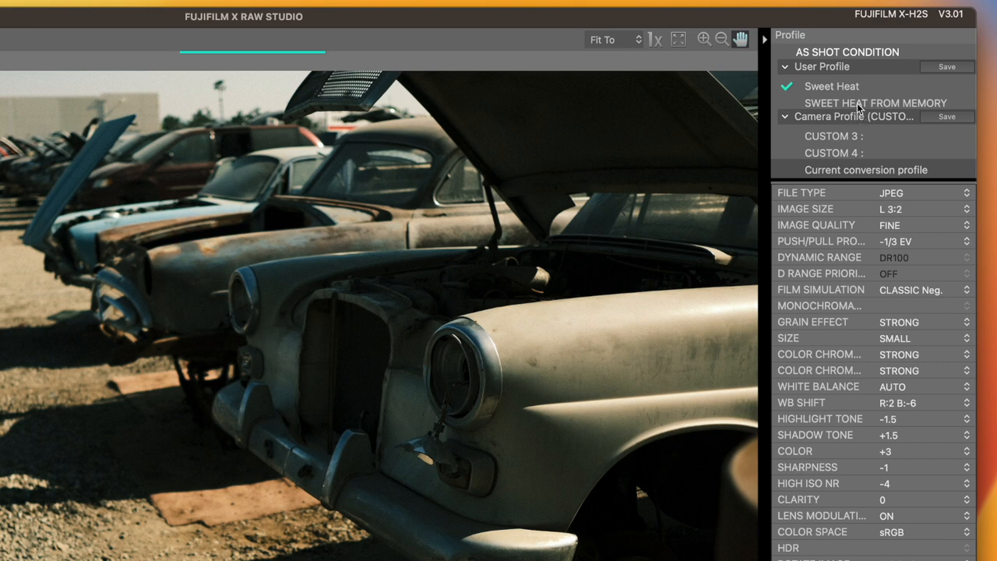
{"action": "left_click", "coordinate": [875, 102]}
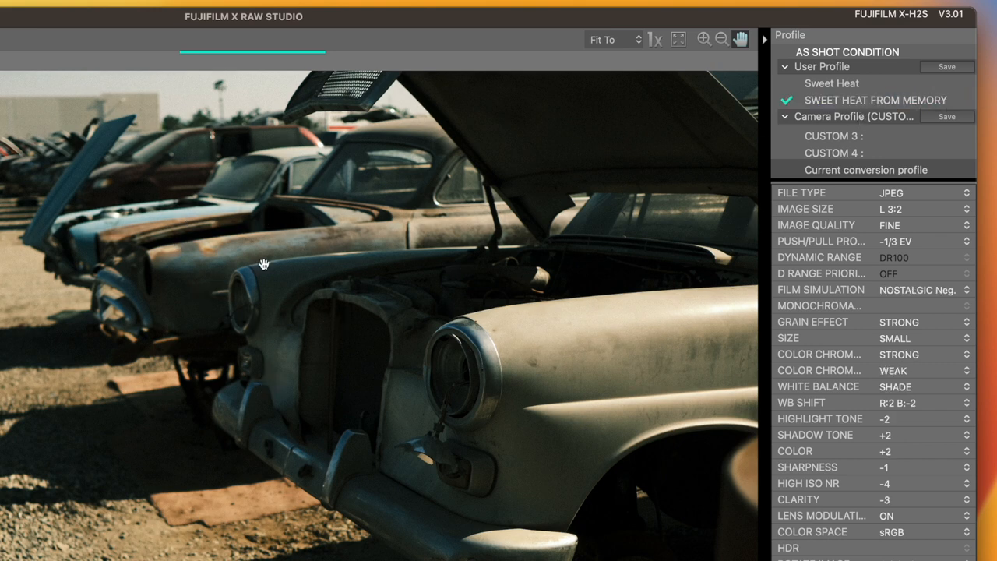
{"action": "left_click", "coordinate": [831, 84]}
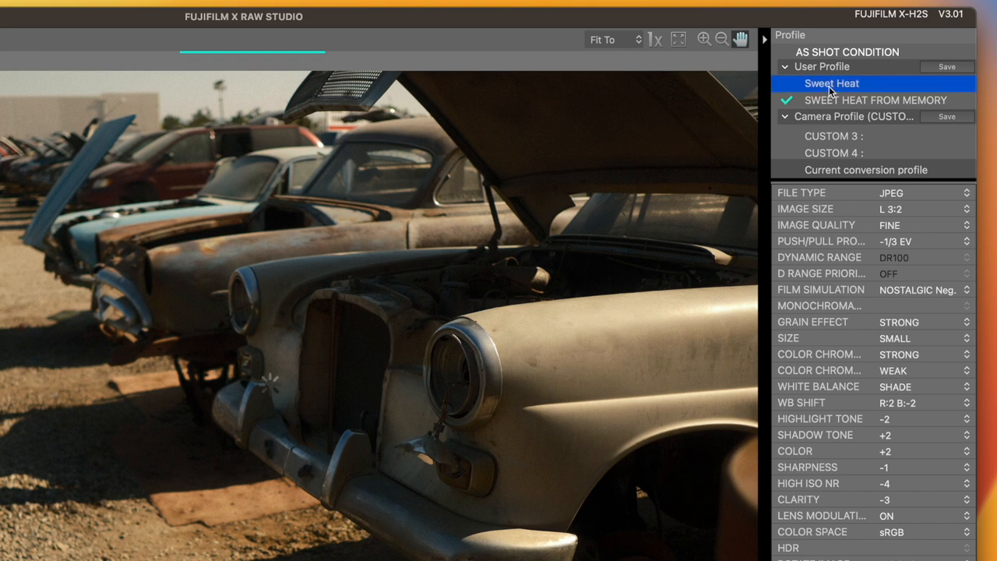
{"action": "left_click", "coordinate": [831, 84]}
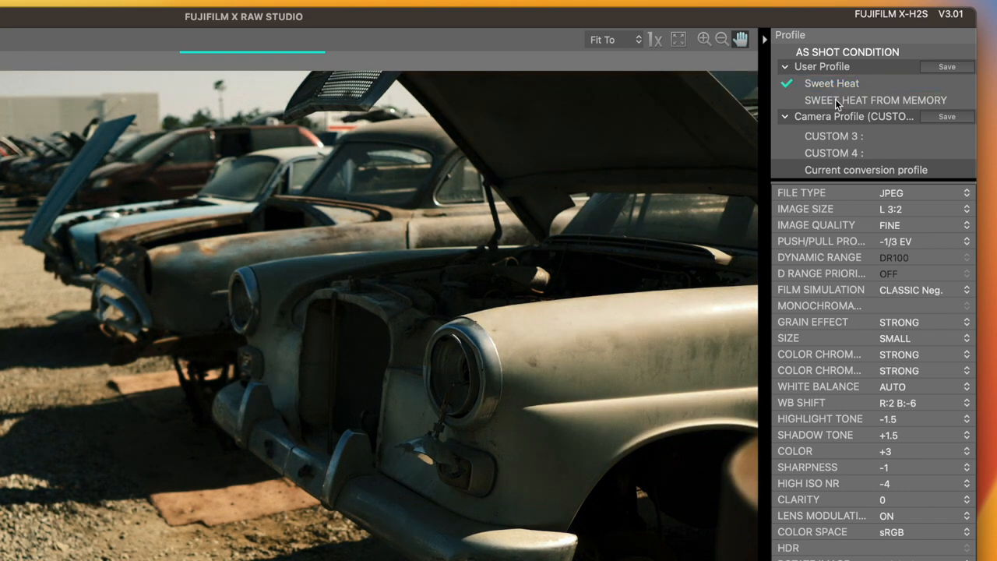
{"action": "mouse_move", "coordinate": [892, 412]}
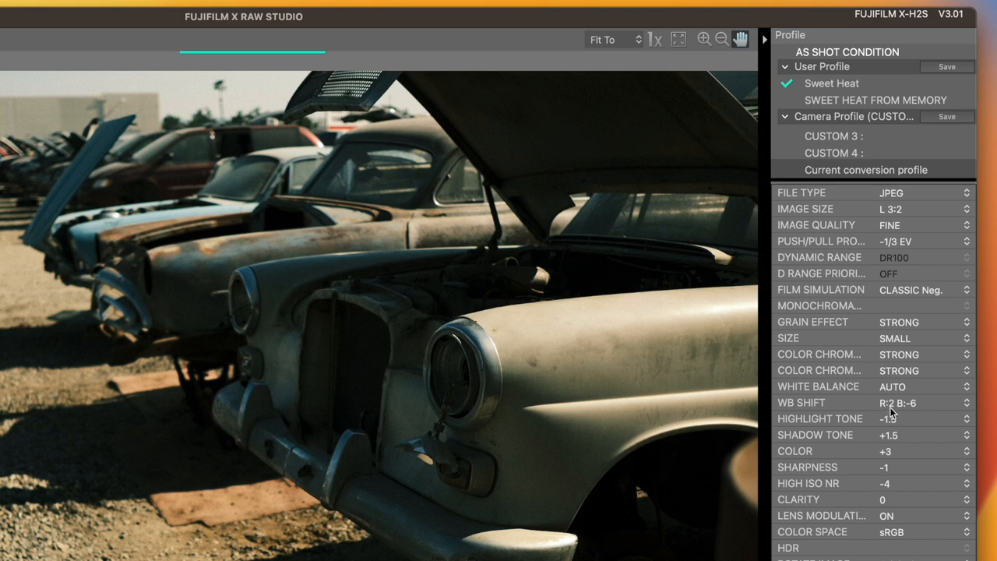
{"action": "left_click", "coordinate": [876, 100]}
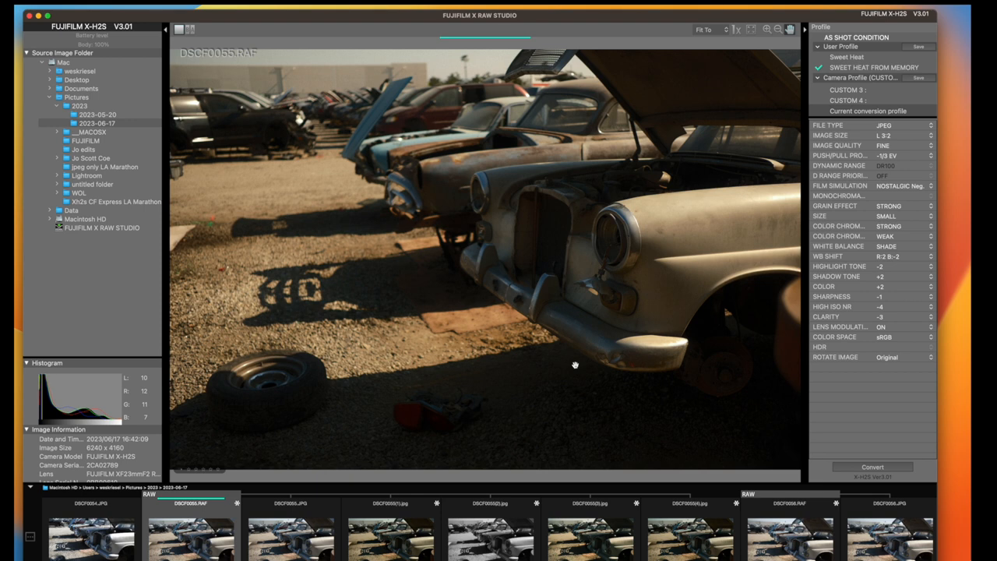
{"action": "mouse_move", "coordinate": [803, 208]}
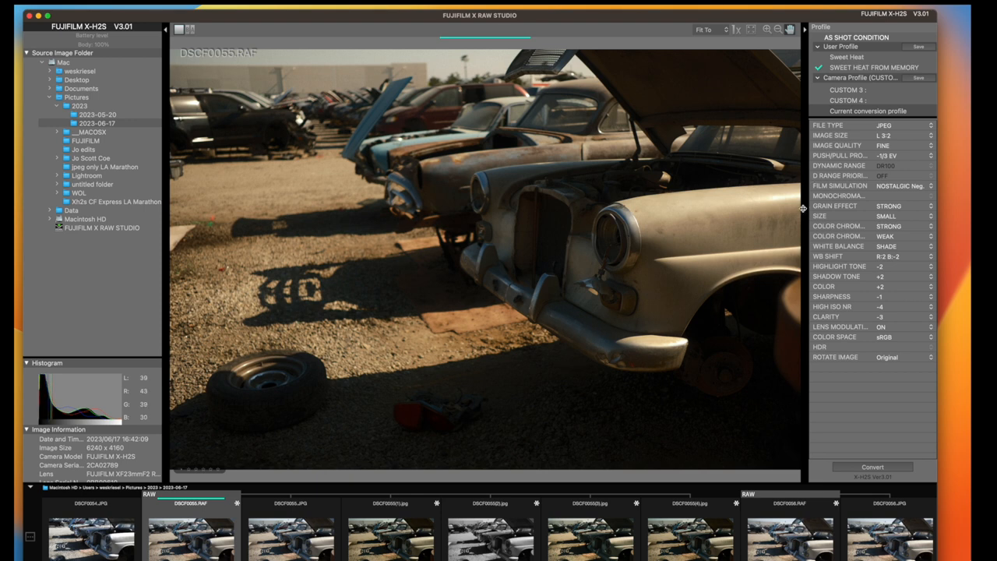